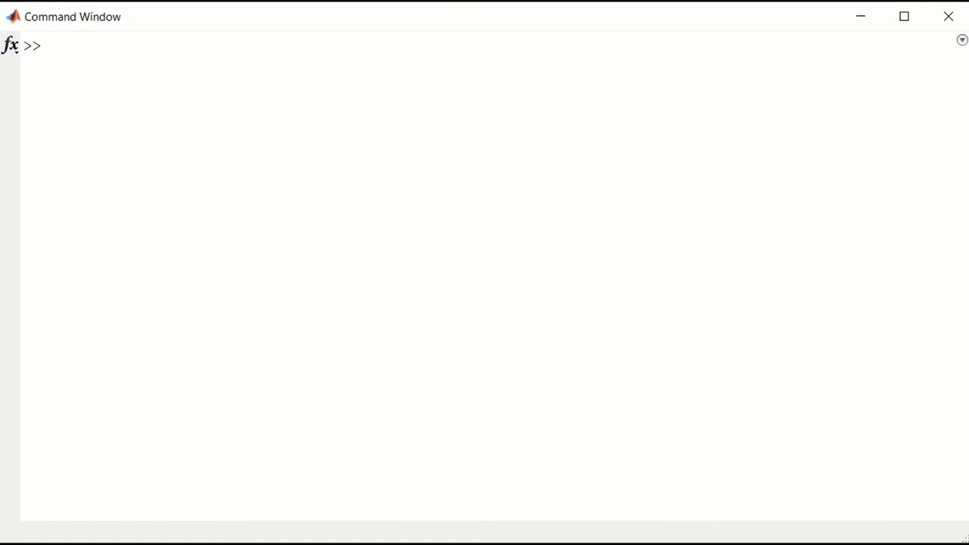
- Evaluate p = (0<1) to get logical 1, then begin the q assignment
text(p)
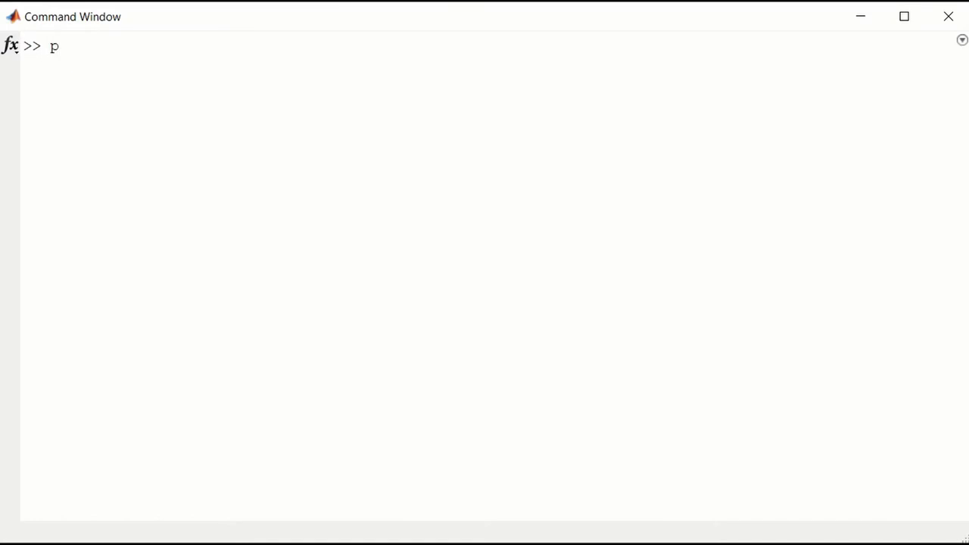
text(= ()
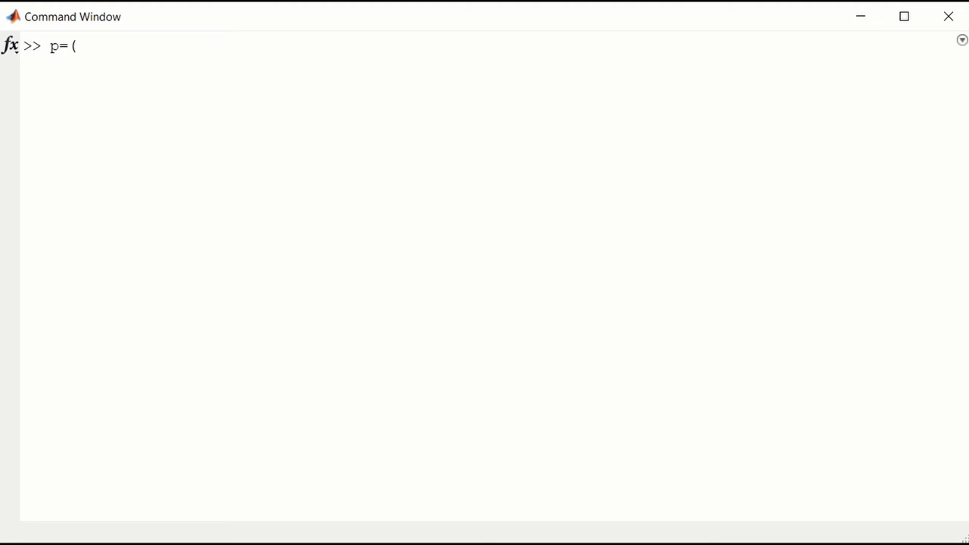
text(0<)
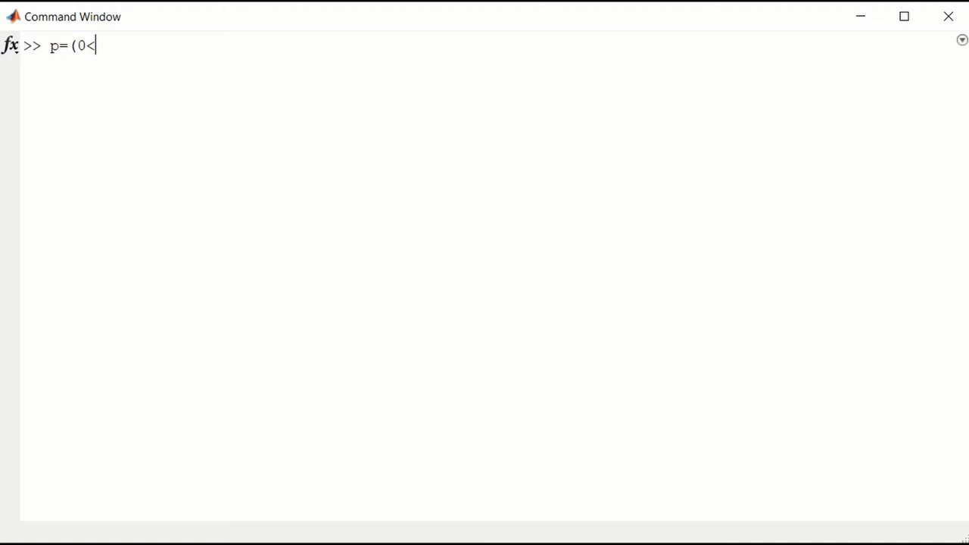
text(1))
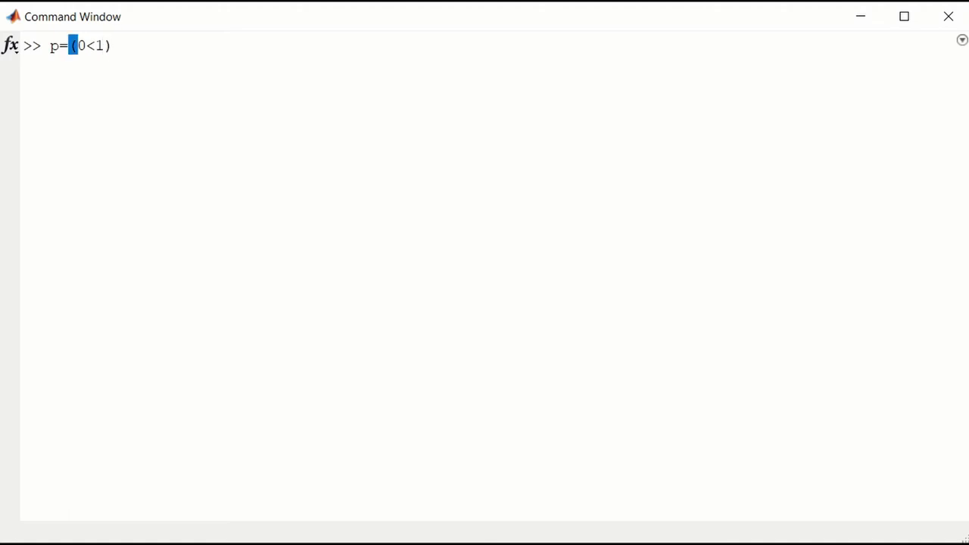
key(enter)
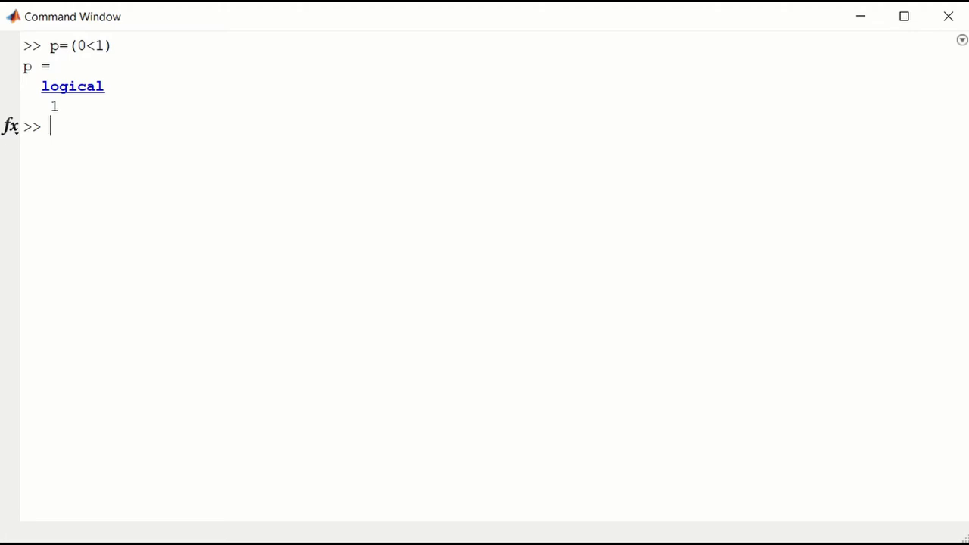
text(q=)
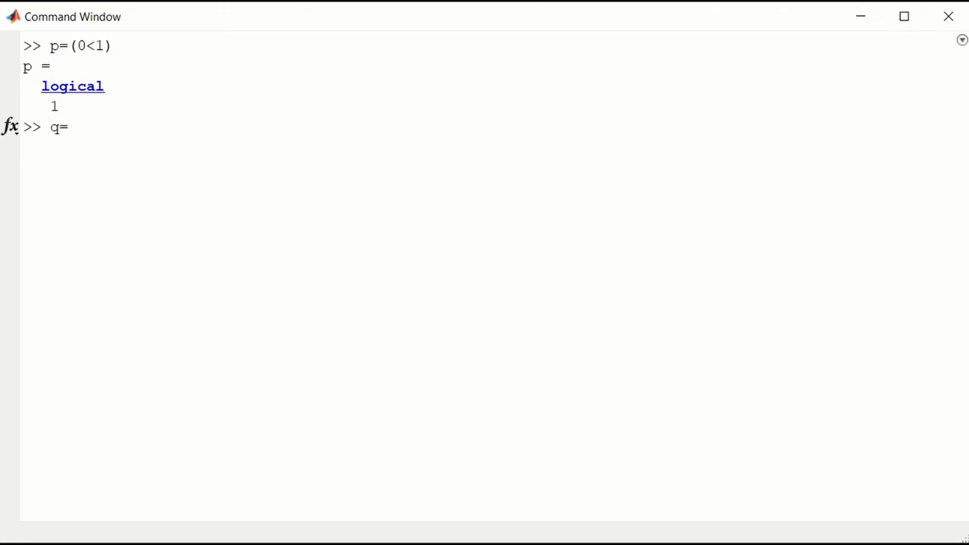
- Evaluate q = (0>1) as logical 0, then multiply p by 5 to get 5
text((0)
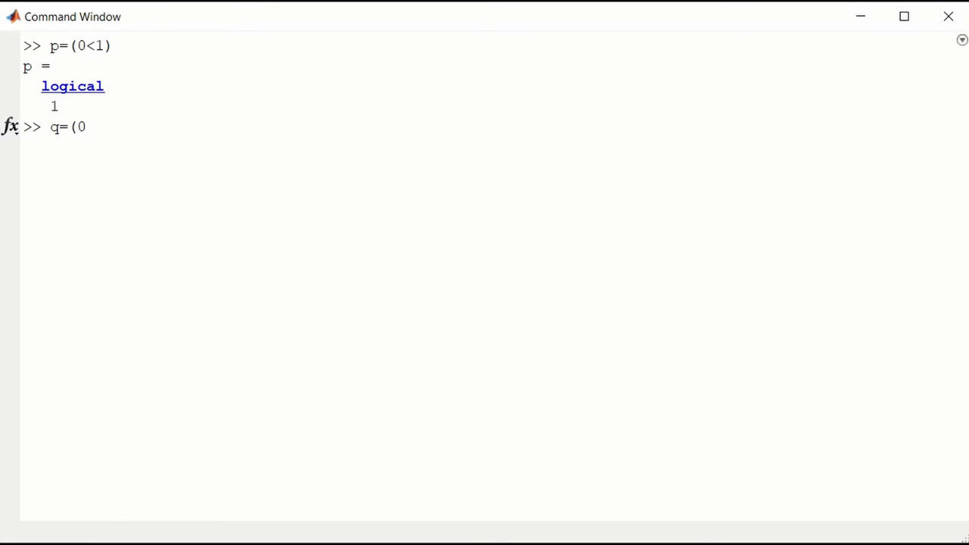
text(>1))
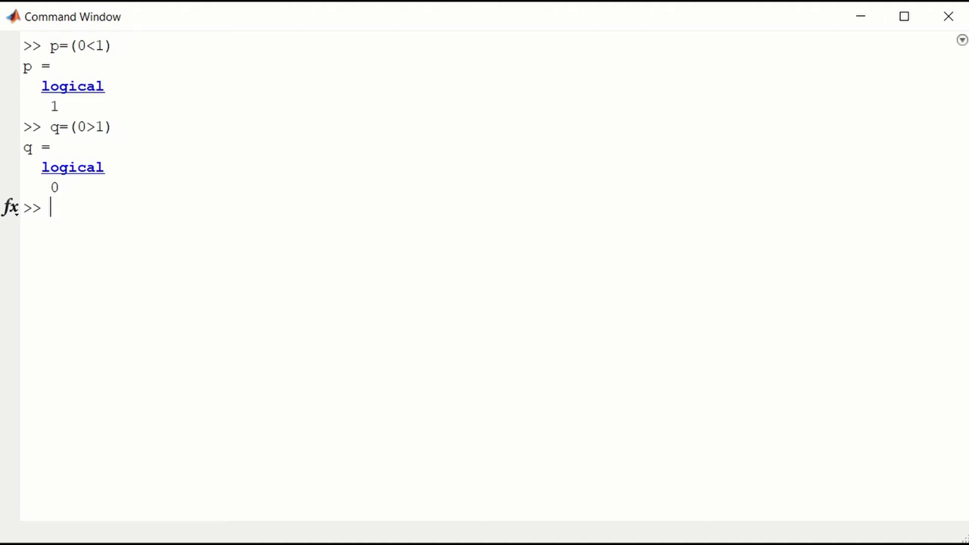
text(p*5)
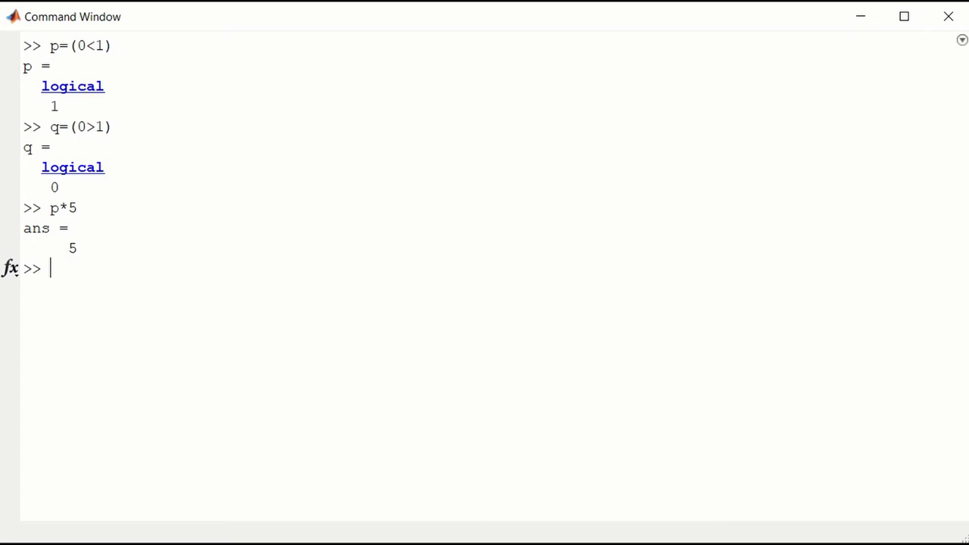
- Assign x = [0 1 2 0] and y = [0 2 4 0] with output suppressed
text(x)
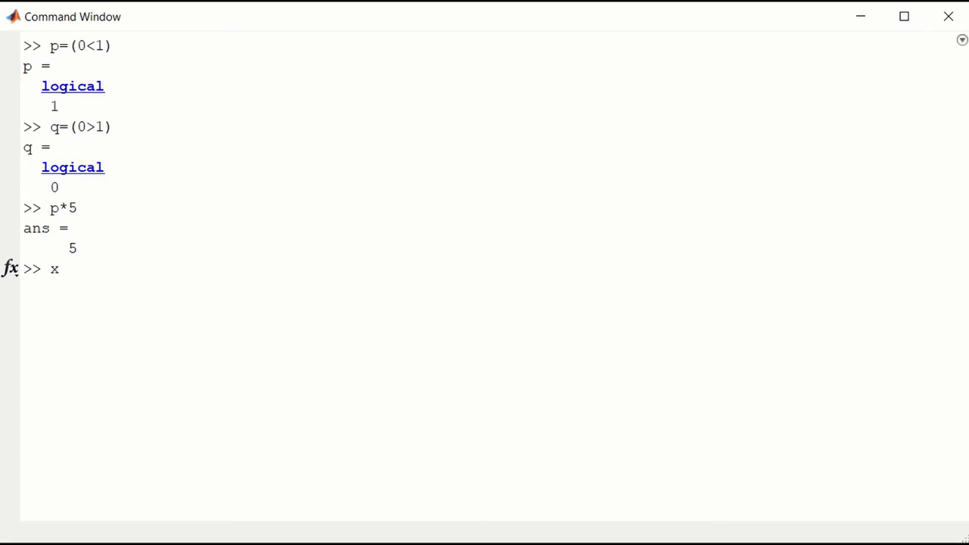
text(=)
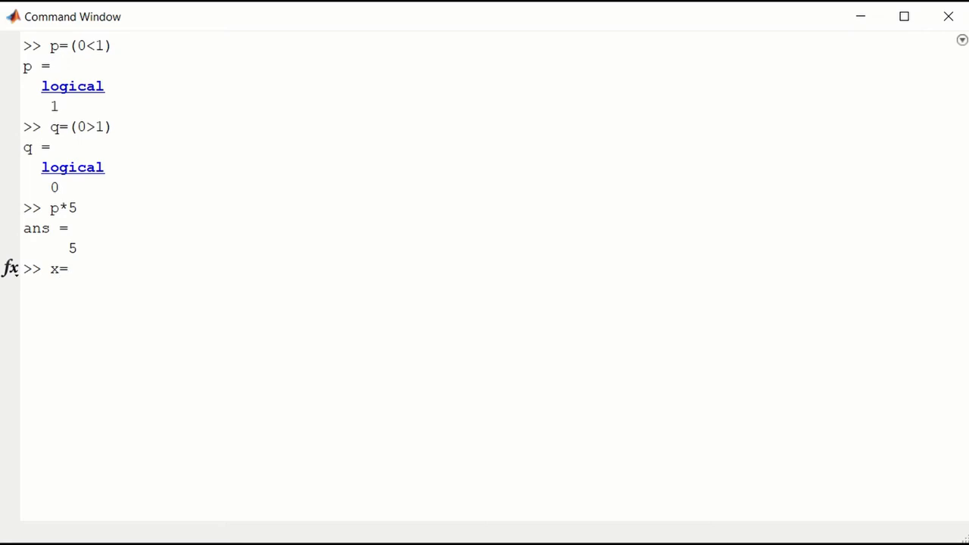
text([)
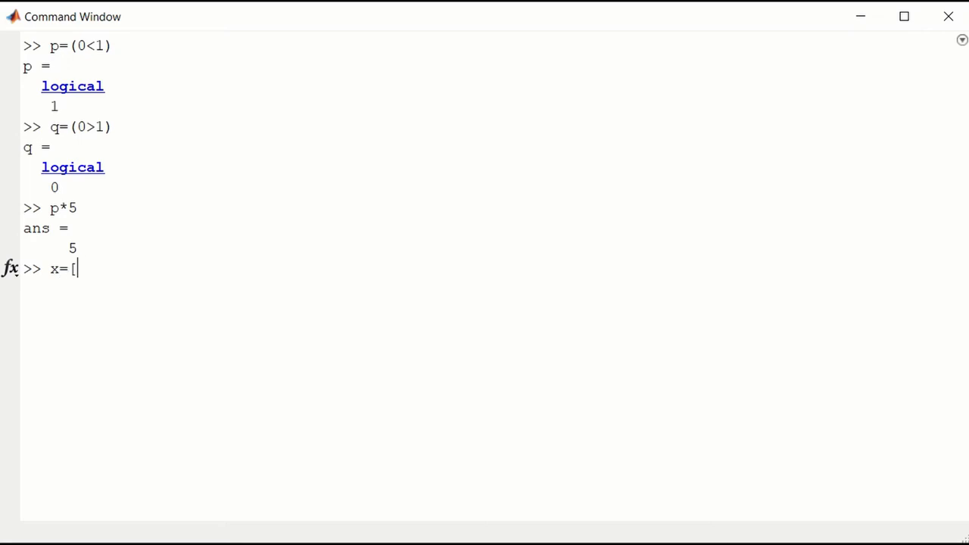
text(0 1)
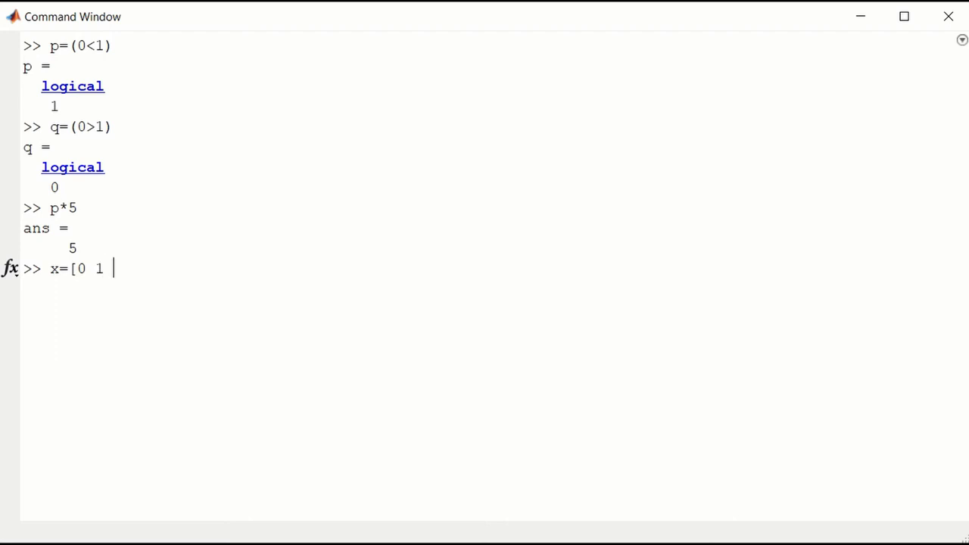
text(2 0)
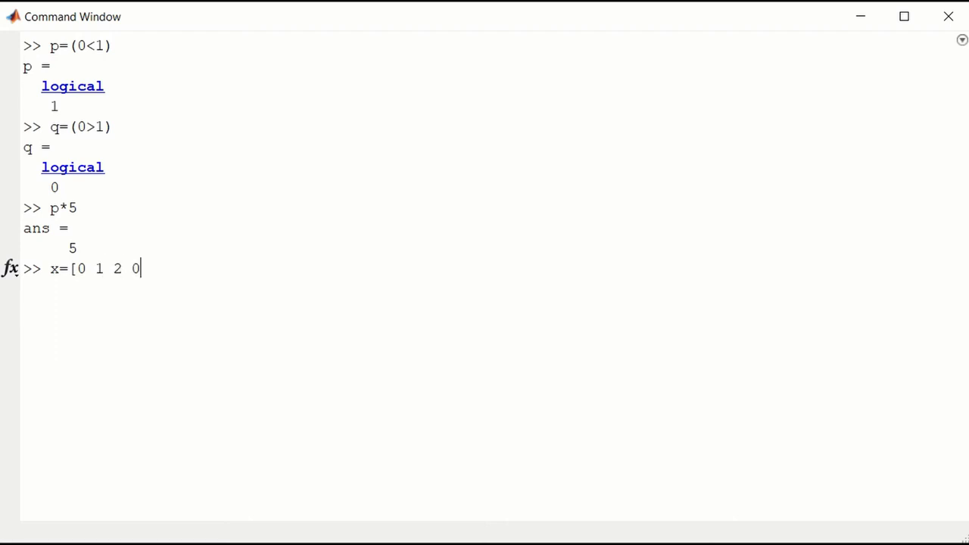
text(]; y)
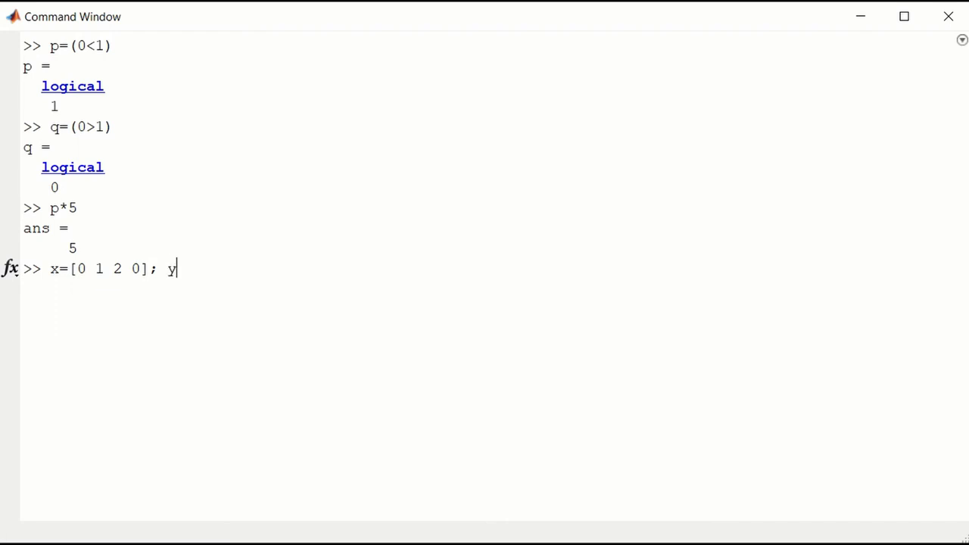
text(=[)
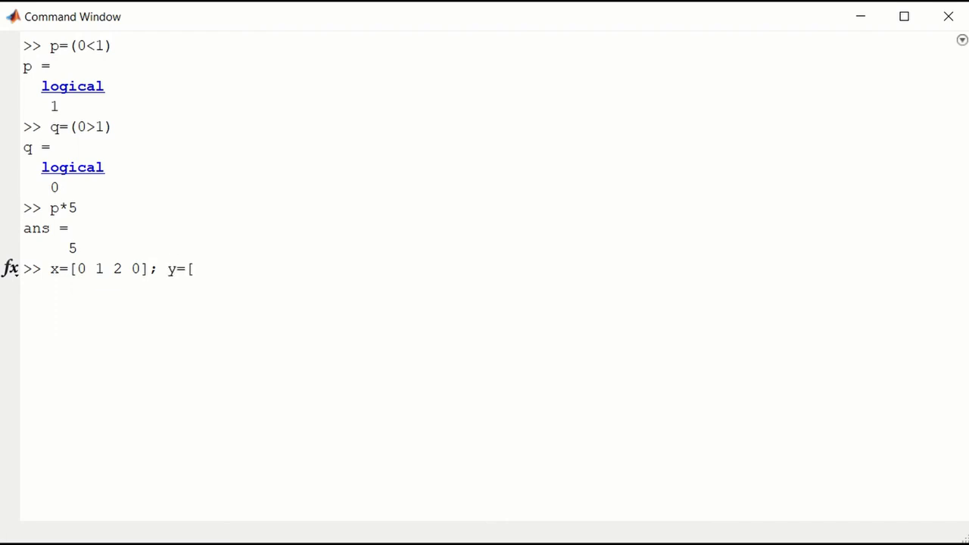
text(0 2 4 0];)
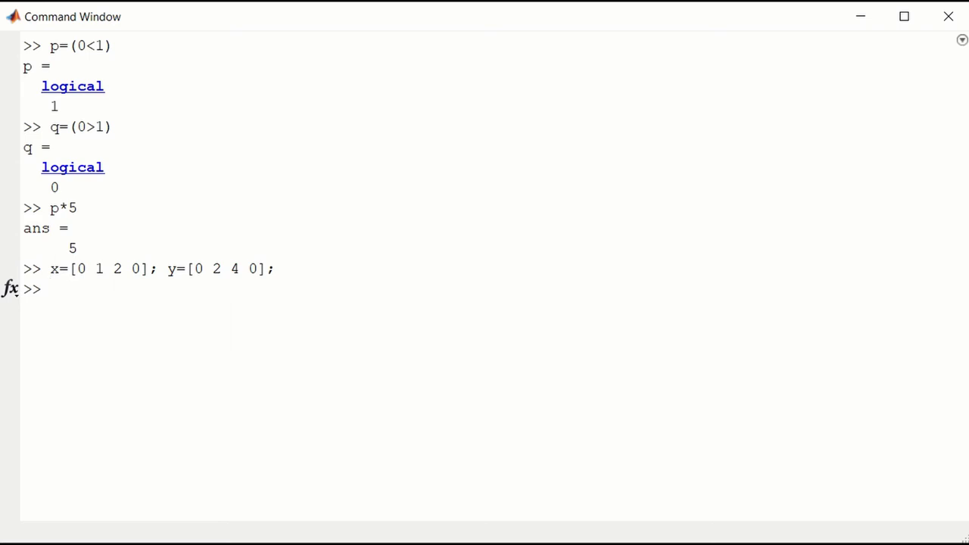
- Evaluate x==y to get the logical array 1 0 0 1, then start a parenthesized expression
text(x)
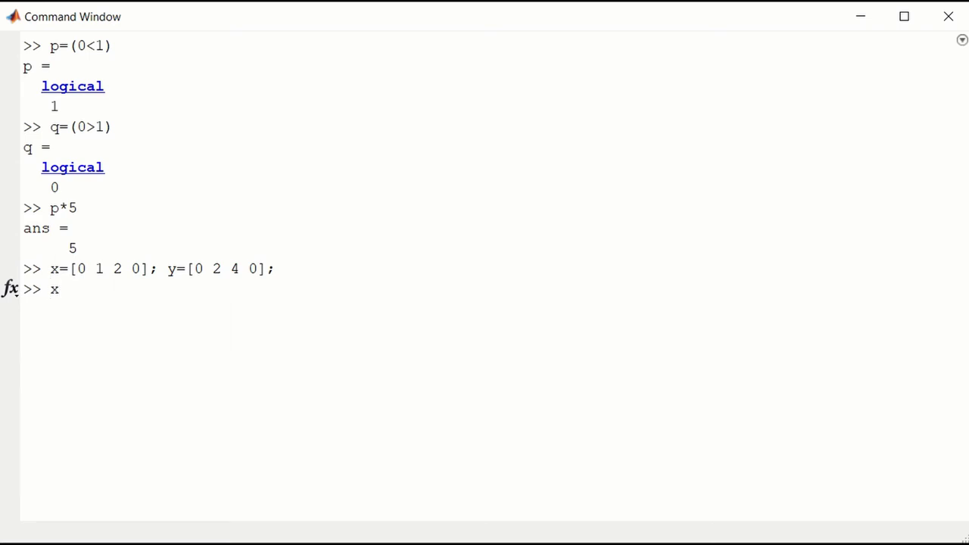
text(==)
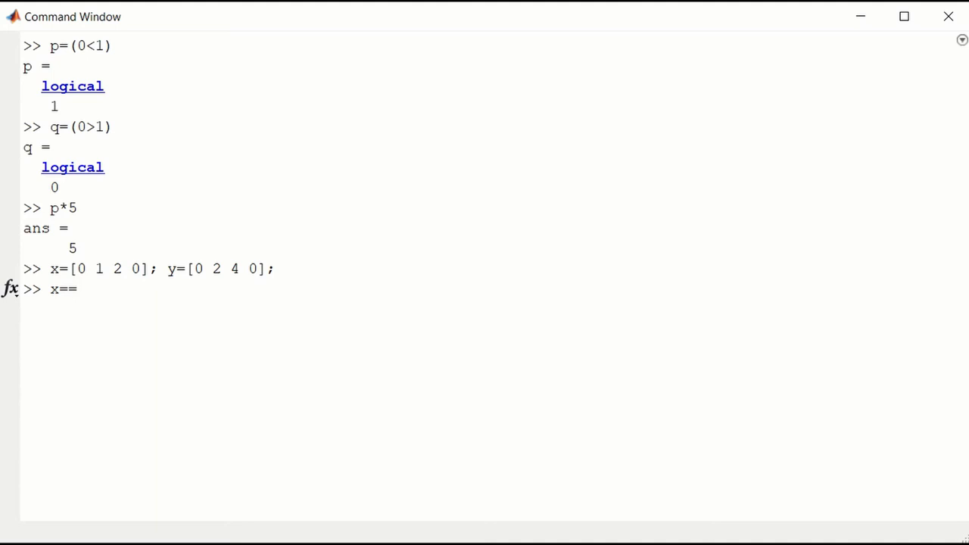
text(y)
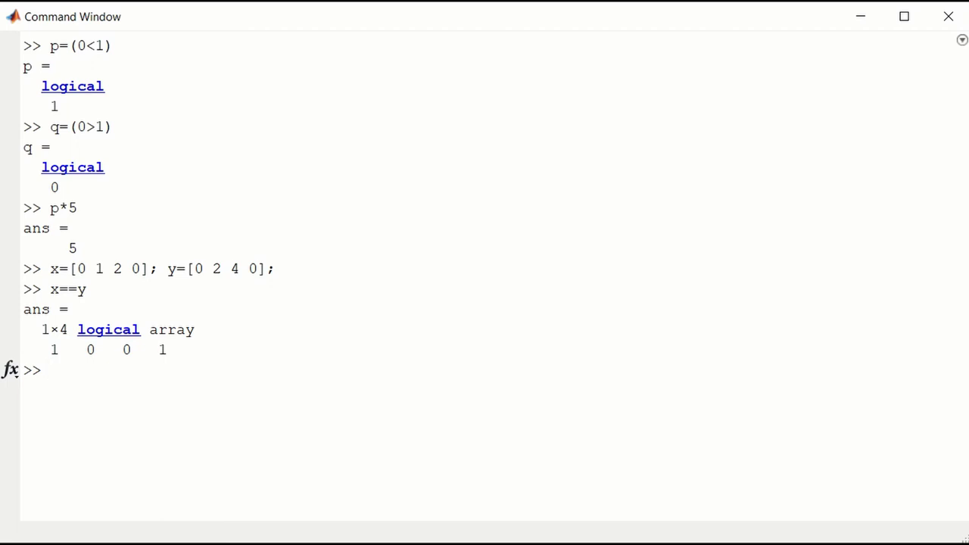
text(()
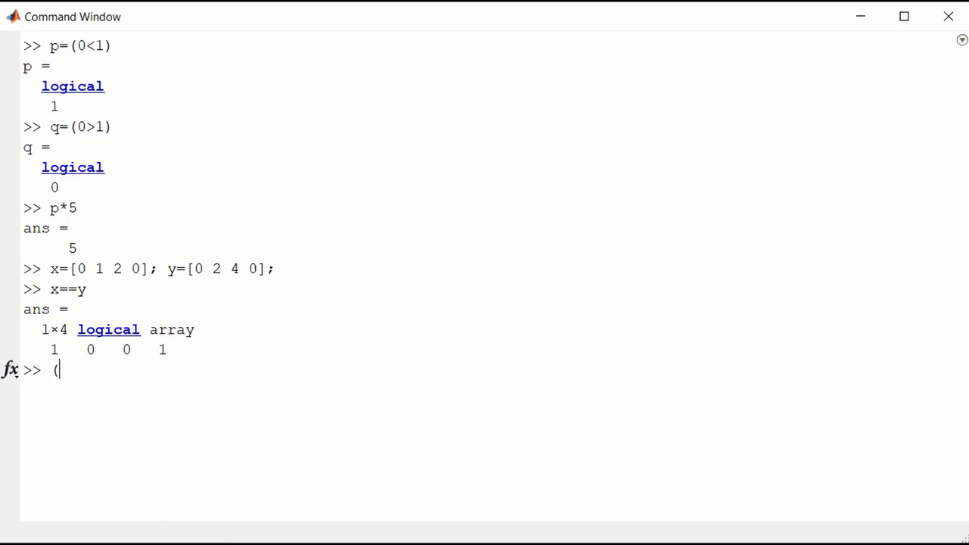
- Evaluate (10/2)==5 as logical 1, then begin a new expression with 10
text(10)
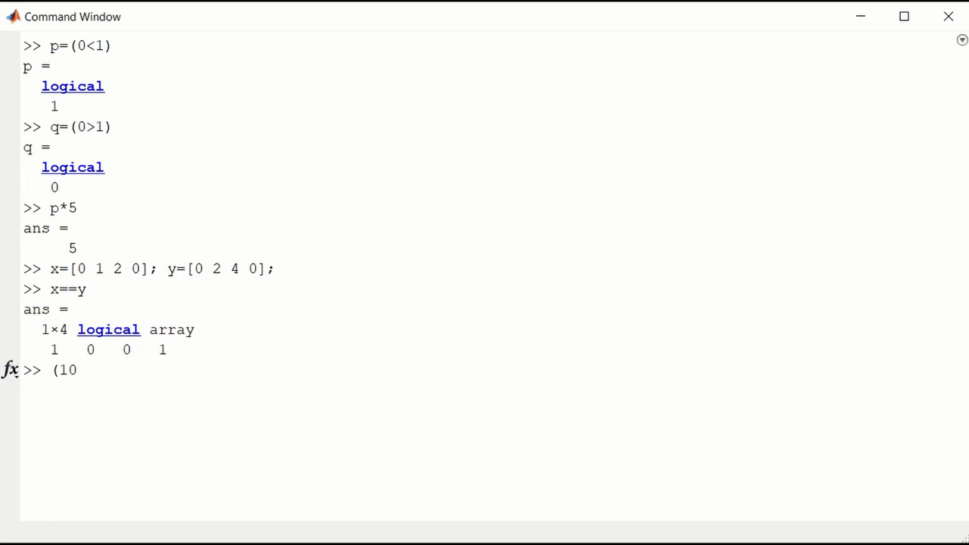
text(/2))
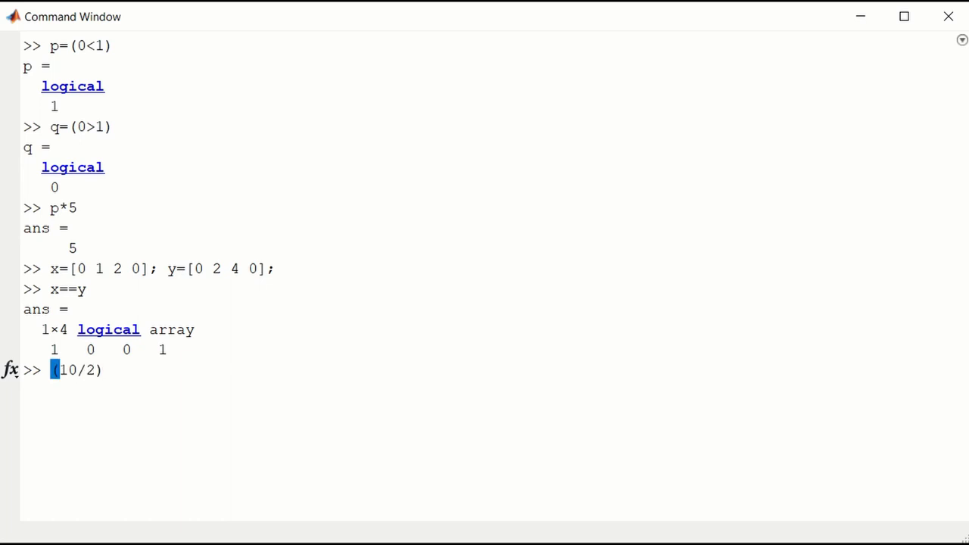
text(==5)
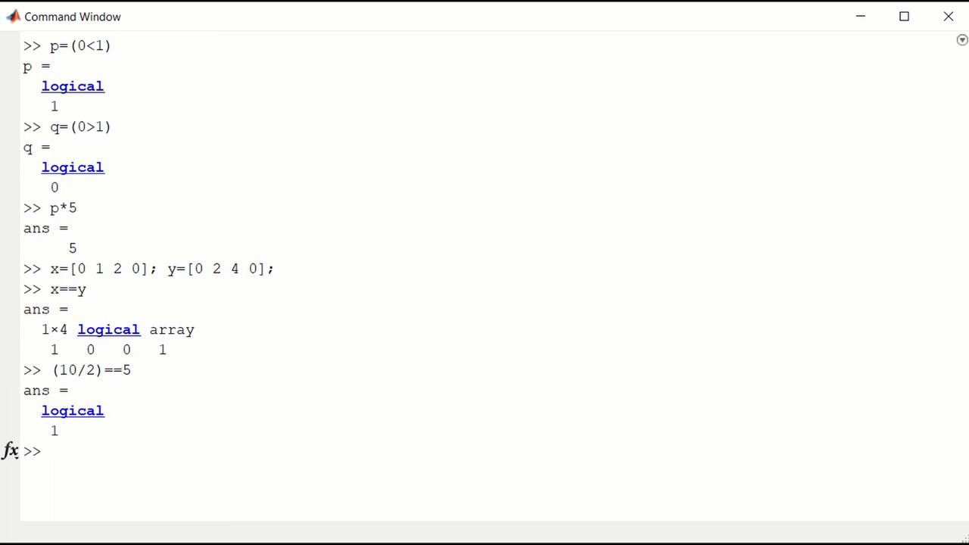
text(10)
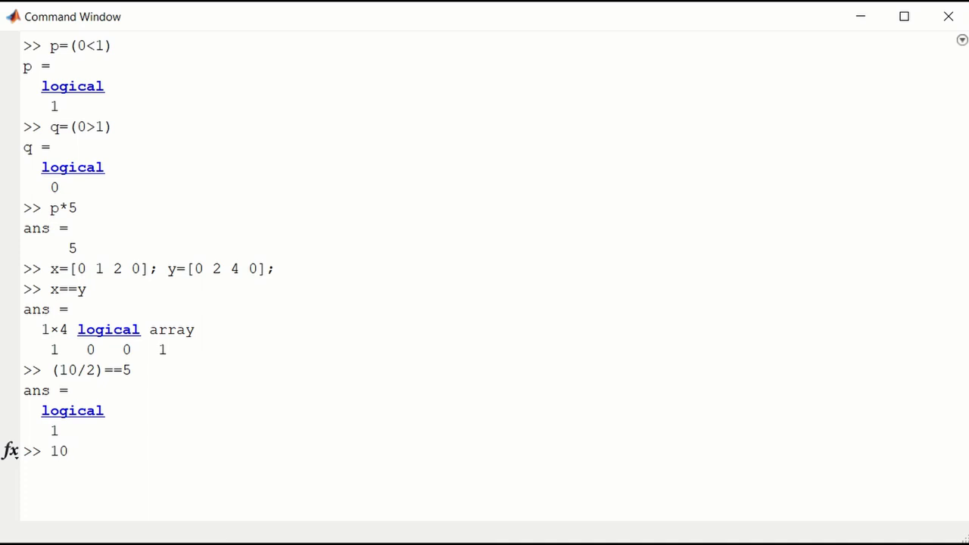
- Evaluate 10/2==5 without parentheses, also returning logical 1
text(/2)
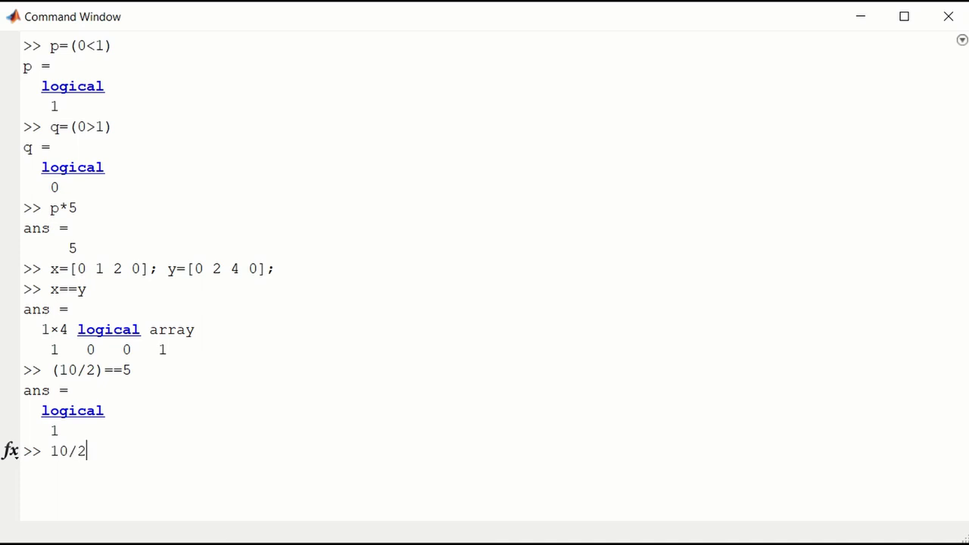
text(==)
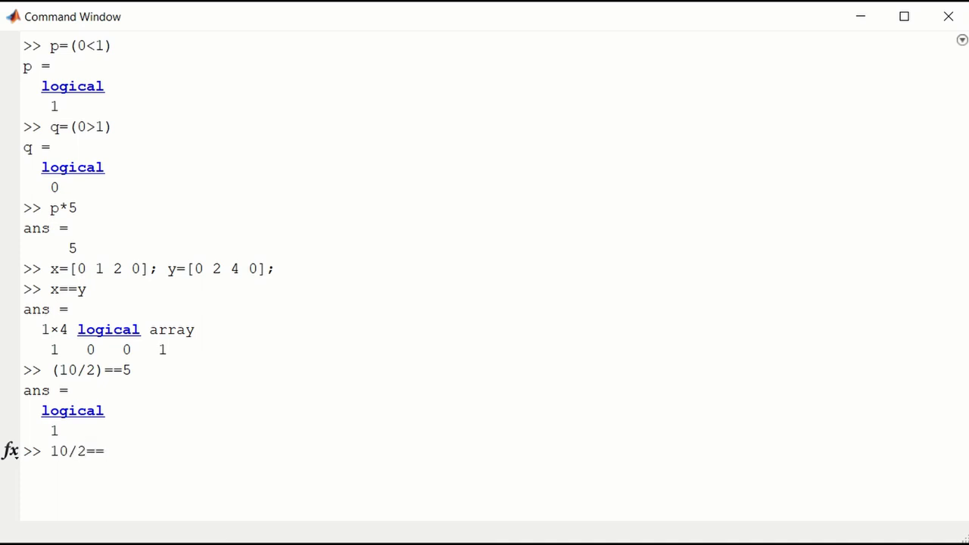
text(5)
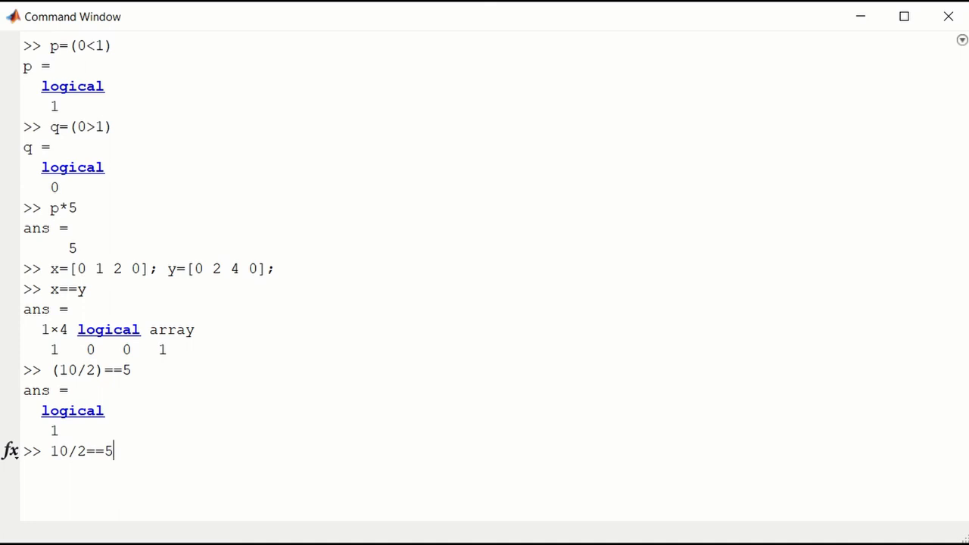
key(enter)
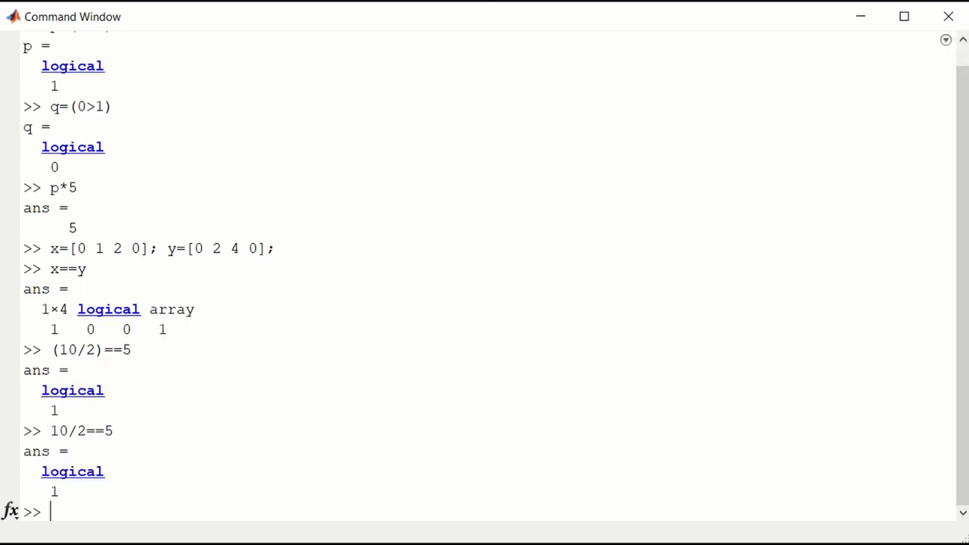